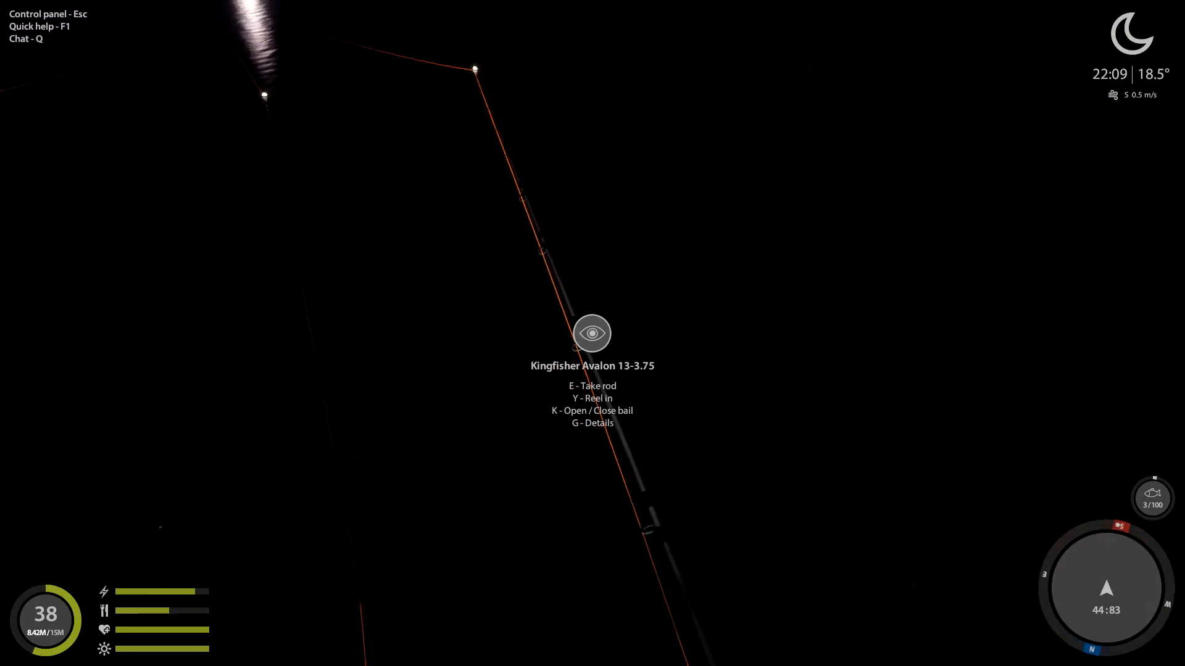
Step: Show the Kingfisher Avalon 13-3.75 rod's chod-rig details with its full parameter sheet
{"action": "key", "text": "g"}
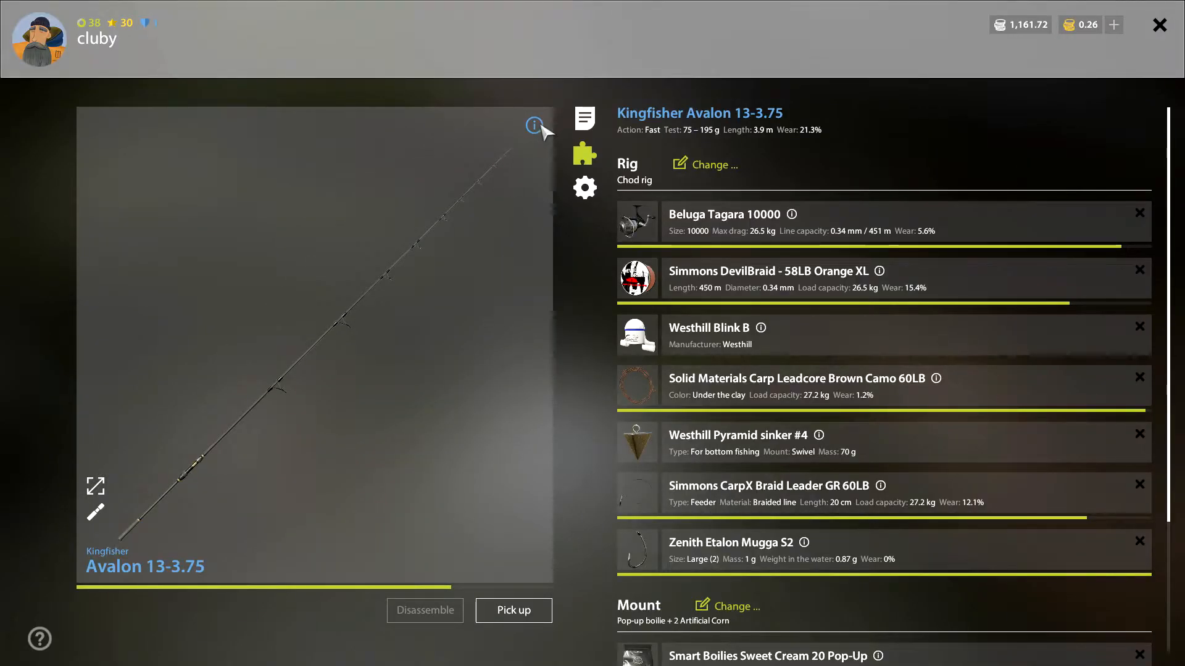
{"action": "left_click", "coordinate": [533, 125]}
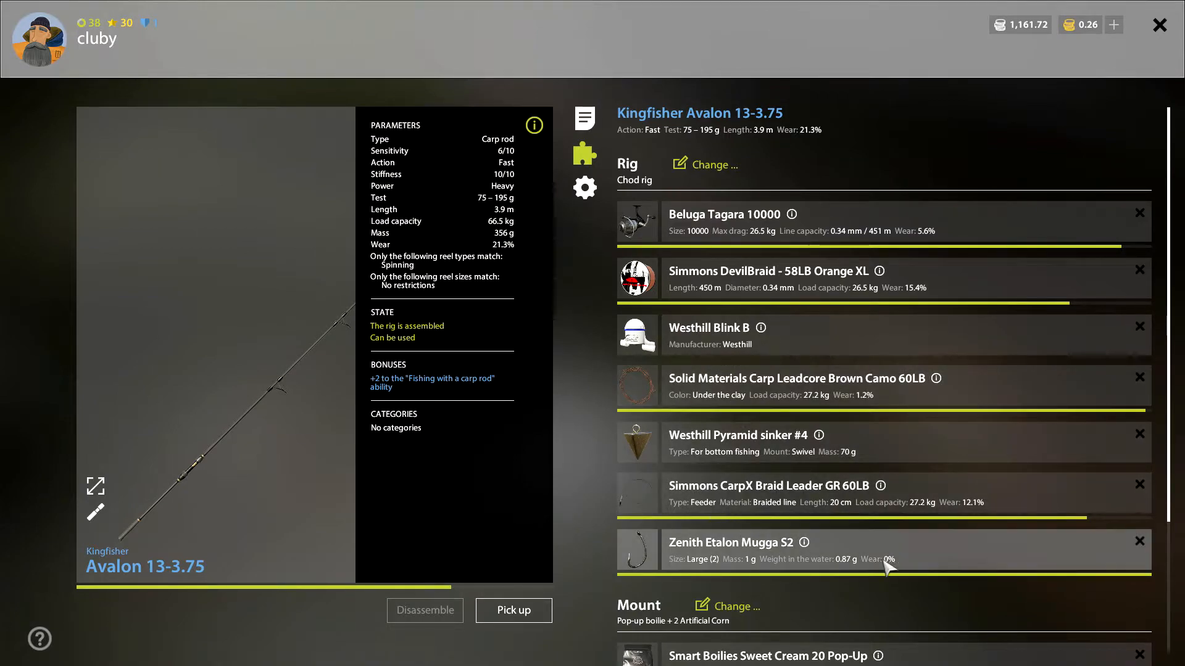
{"action": "mouse_move", "coordinate": [933, 564]}
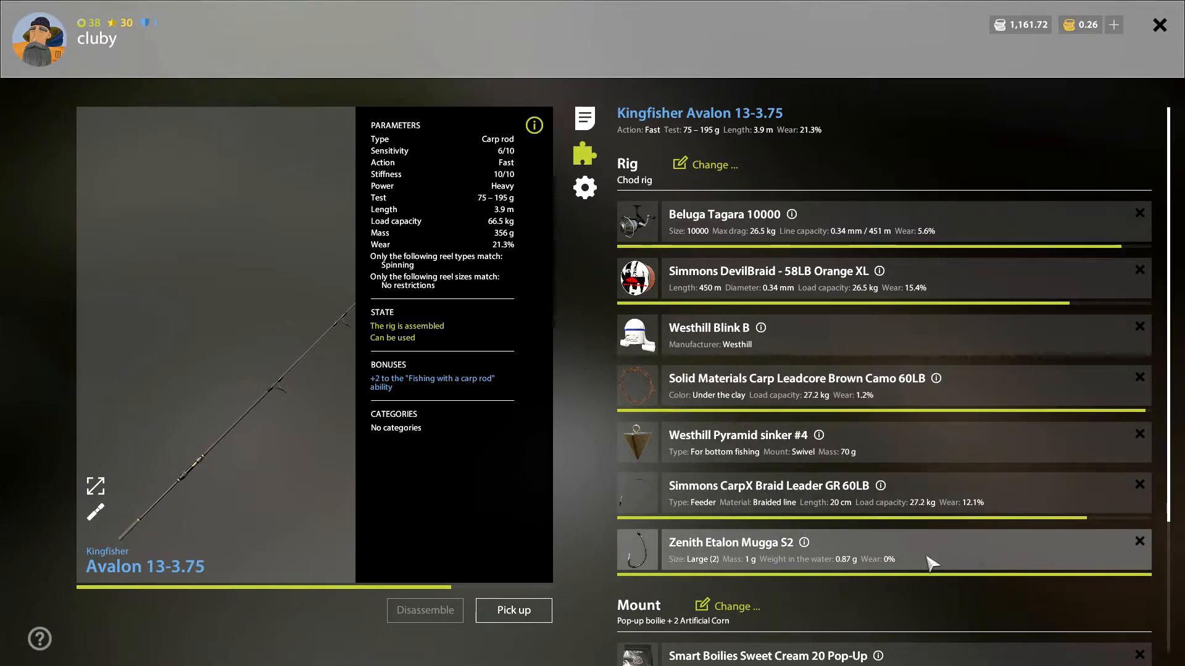
{"action": "mouse_move", "coordinate": [907, 357]}
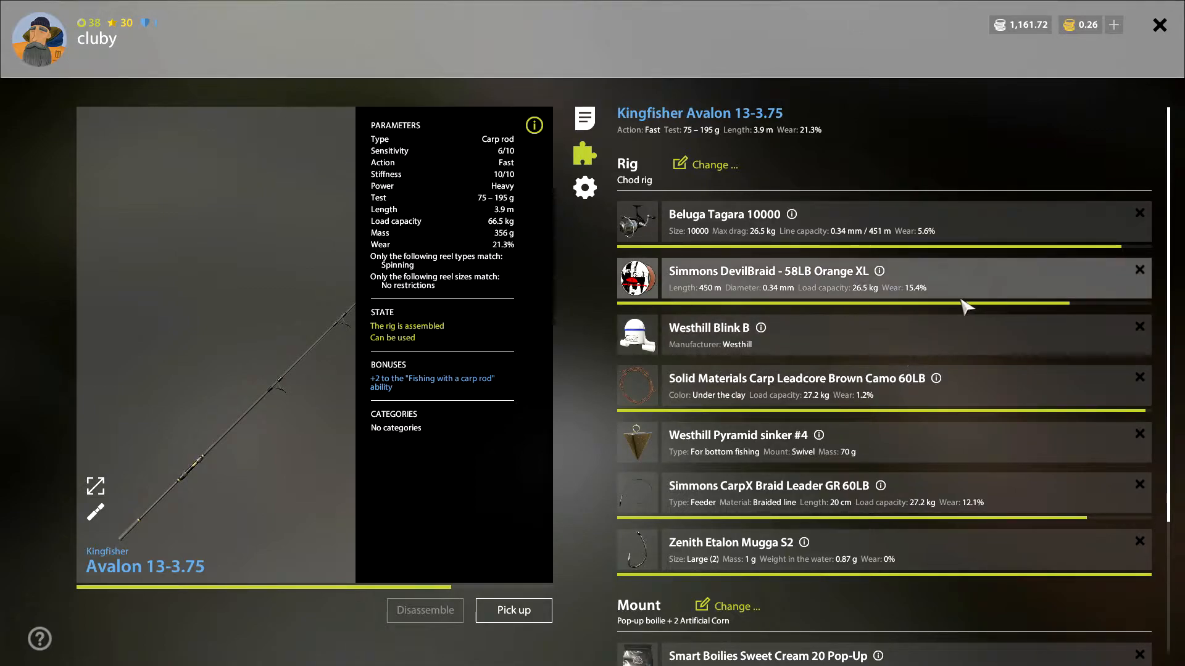
{"action": "mouse_move", "coordinate": [399, 392]}
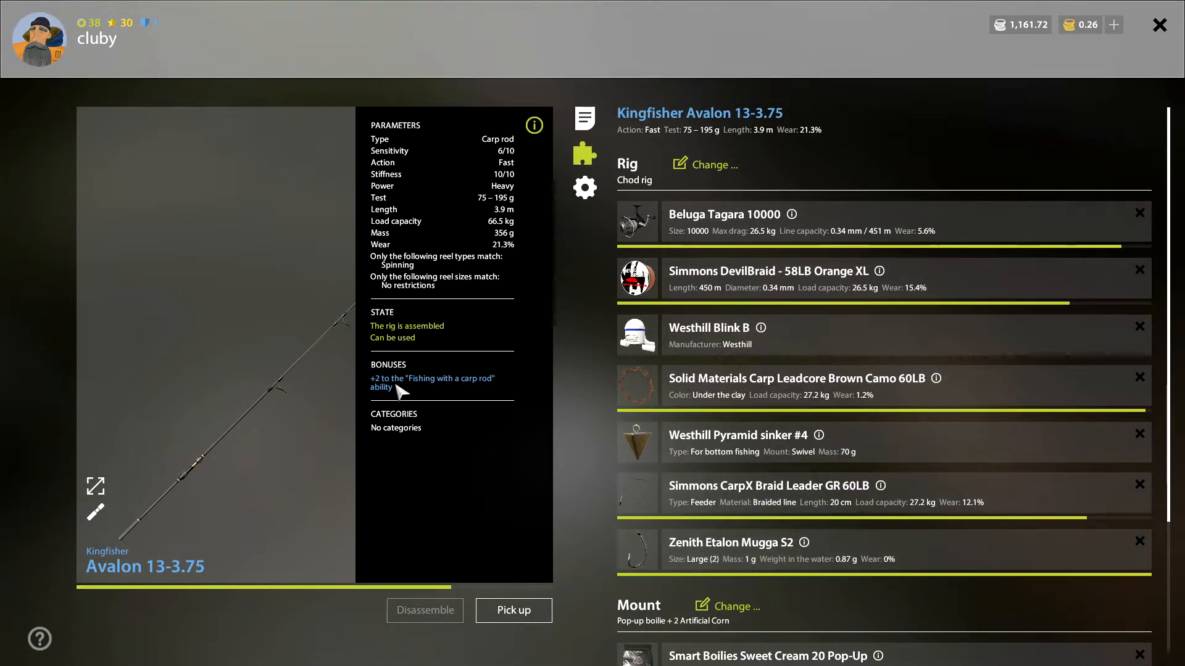
{"action": "mouse_move", "coordinate": [533, 393]}
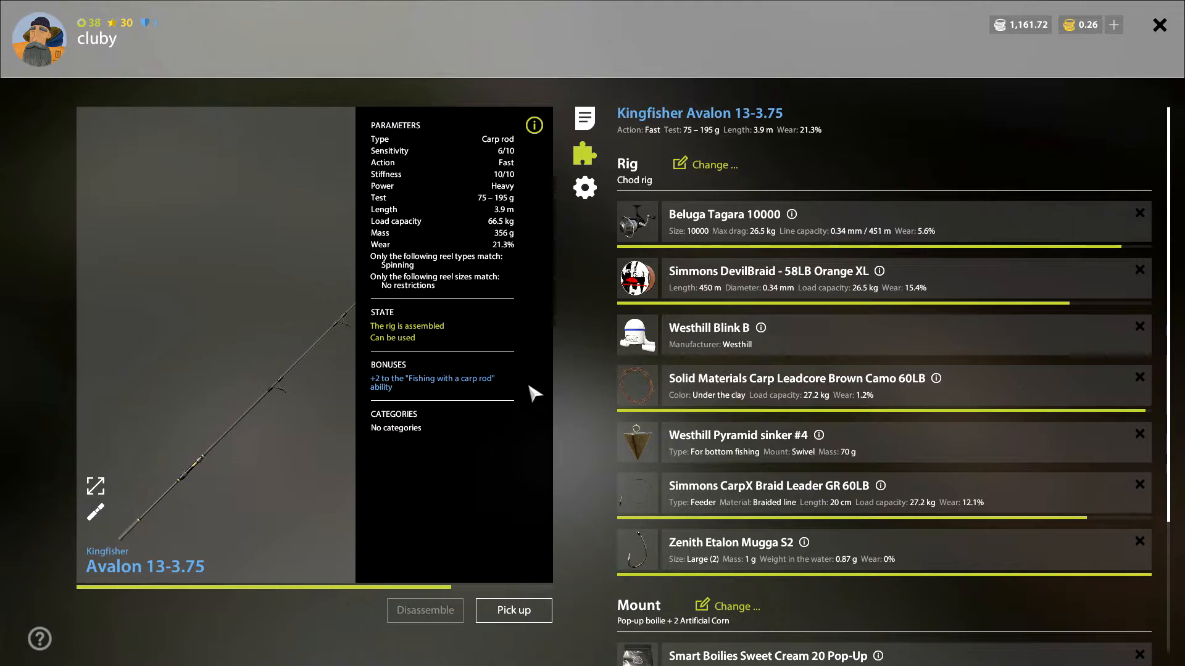
{"action": "mouse_move", "coordinate": [897, 571]}
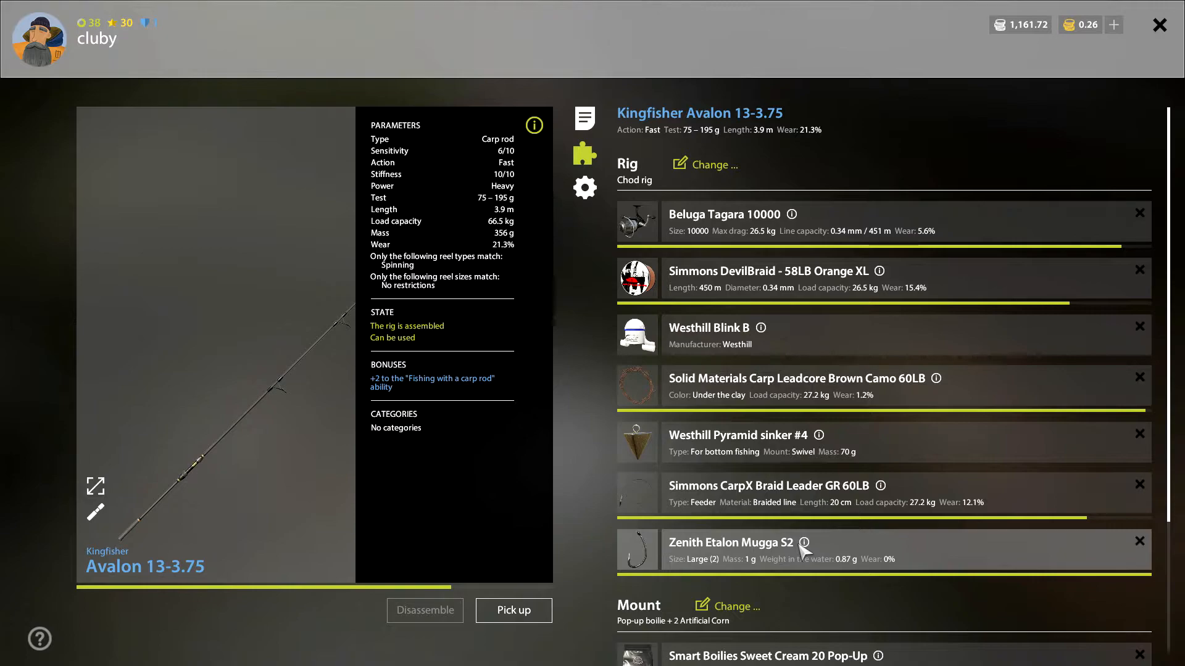
{"action": "mouse_move", "coordinate": [765, 552]}
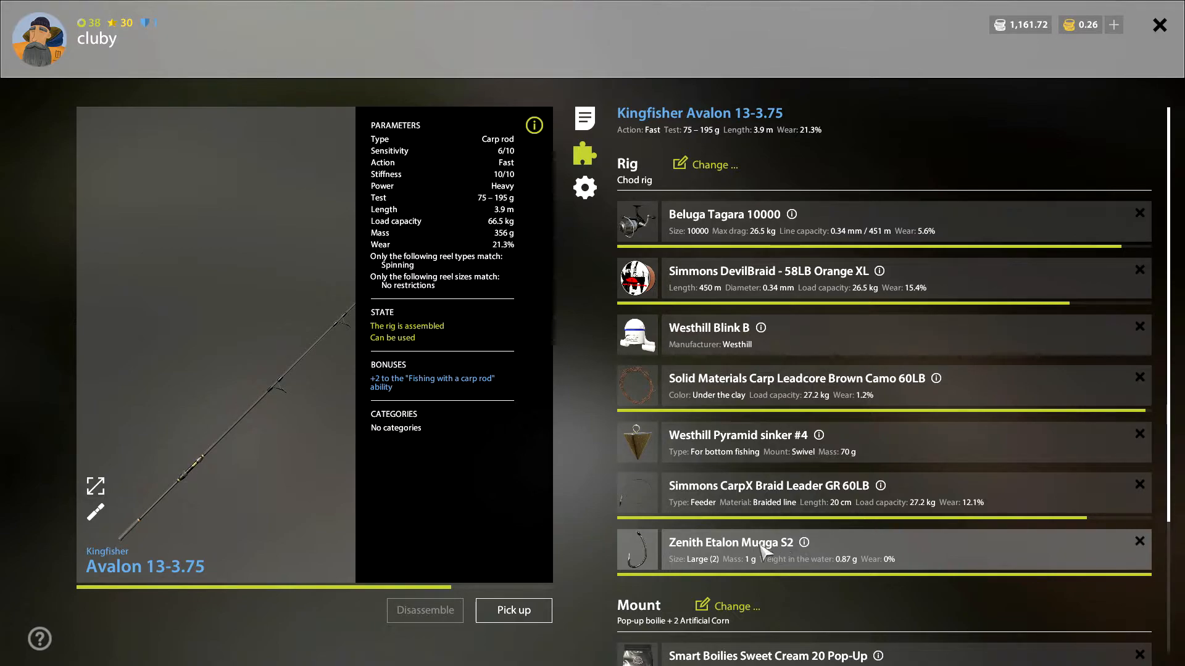
{"action": "mouse_move", "coordinate": [806, 558]}
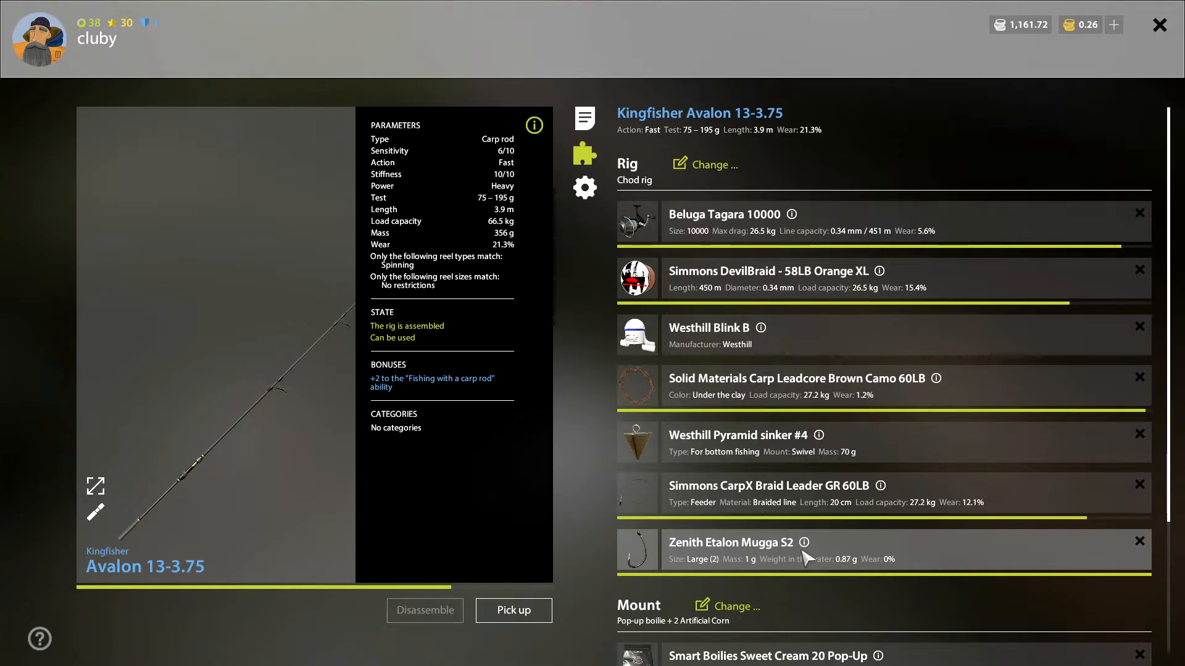
Step: Review the rig and mount list: Sweet Cream pop-up boilie, two artificial corn pieces, Cream dip
{"action": "scroll", "scroll_direction": "down", "scroll_amount": 3}
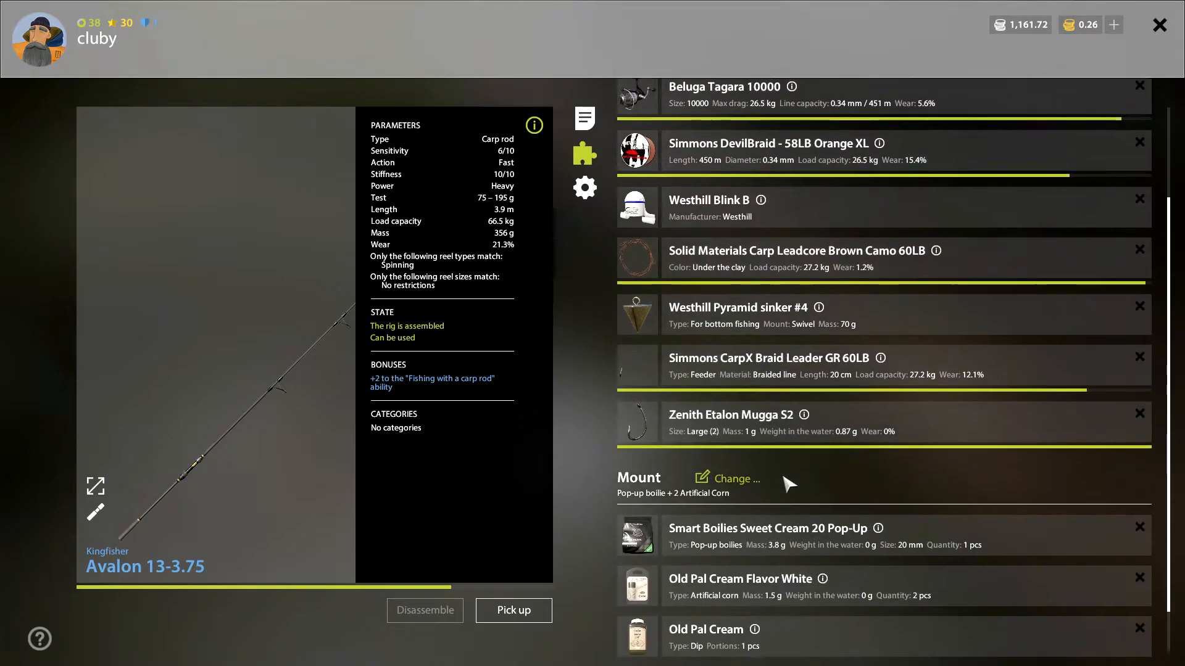
{"action": "scroll", "scroll_direction": "down", "scroll_amount": 3}
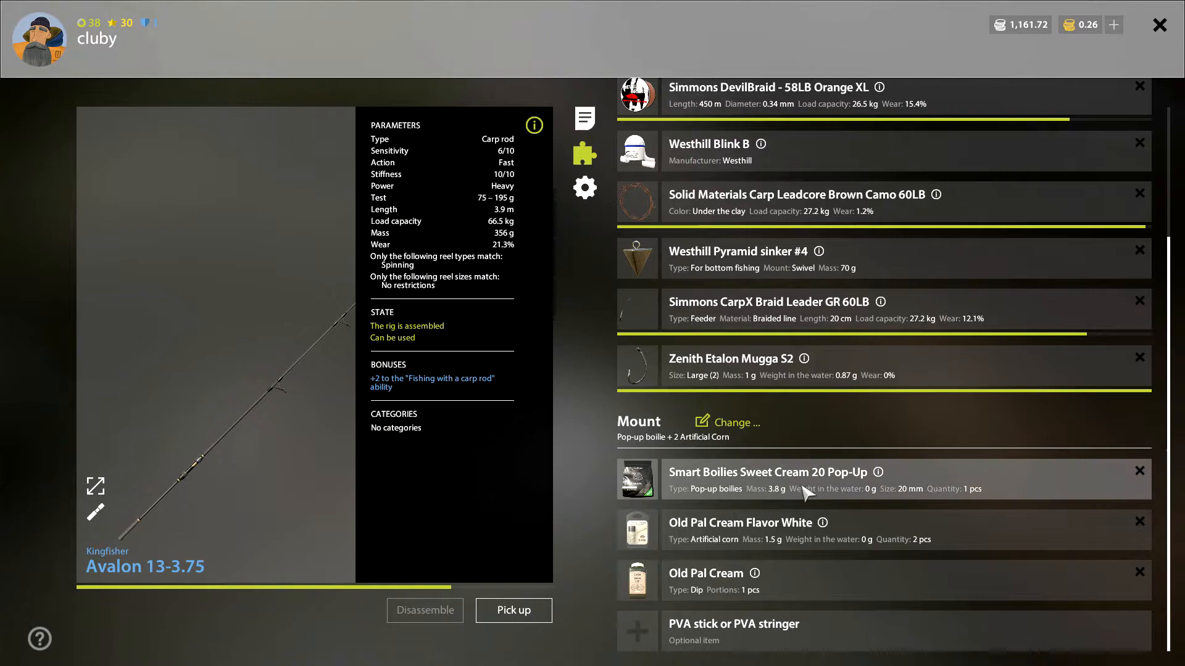
{"action": "scroll", "scroll_direction": "up", "scroll_amount": 3}
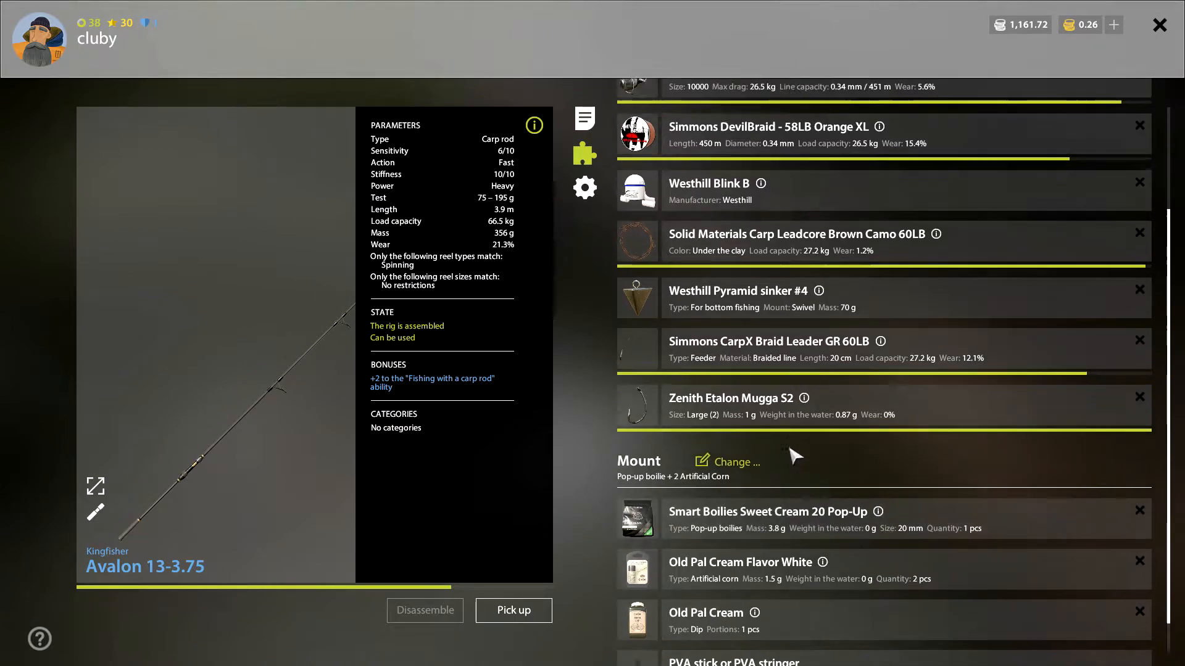
{"action": "scroll", "scroll_direction": "up", "scroll_amount": 3}
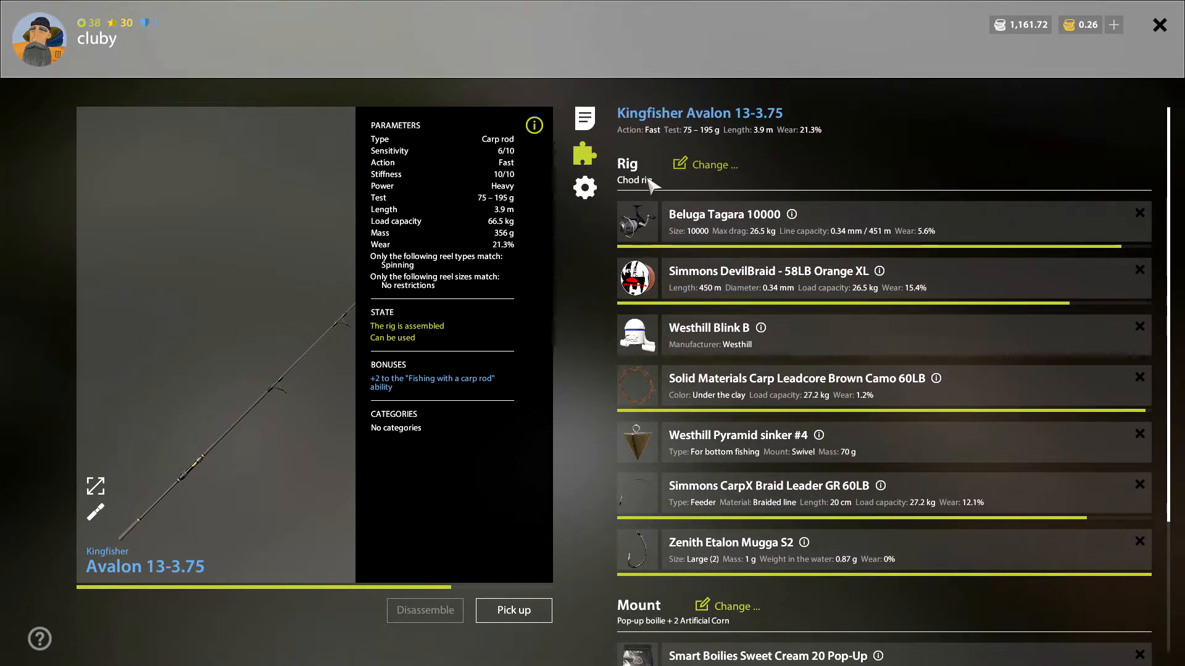
{"action": "scroll", "scroll_direction": "down", "scroll_amount": 3}
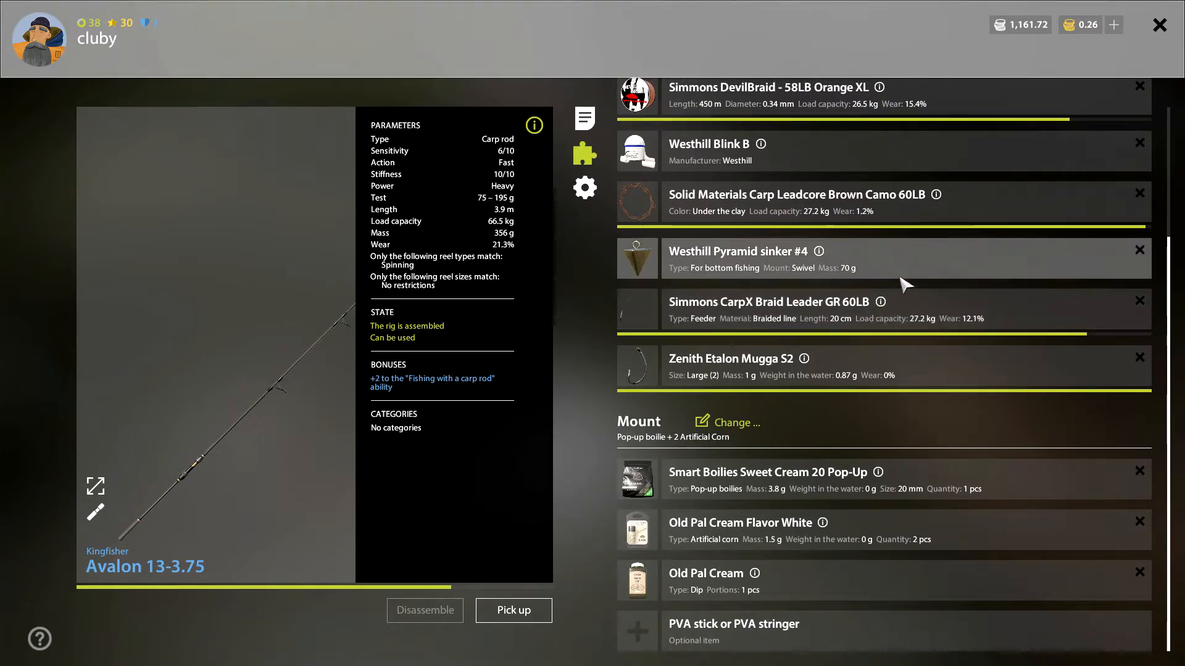
{"action": "mouse_move", "coordinate": [762, 262]}
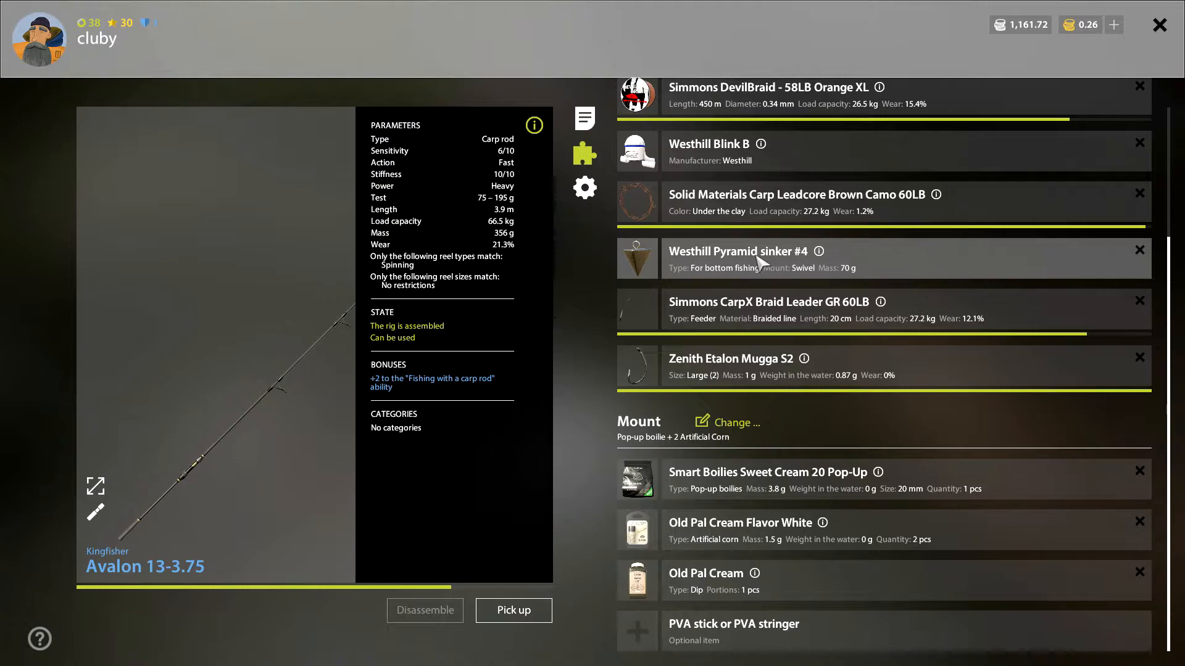
{"action": "mouse_move", "coordinate": [809, 278]}
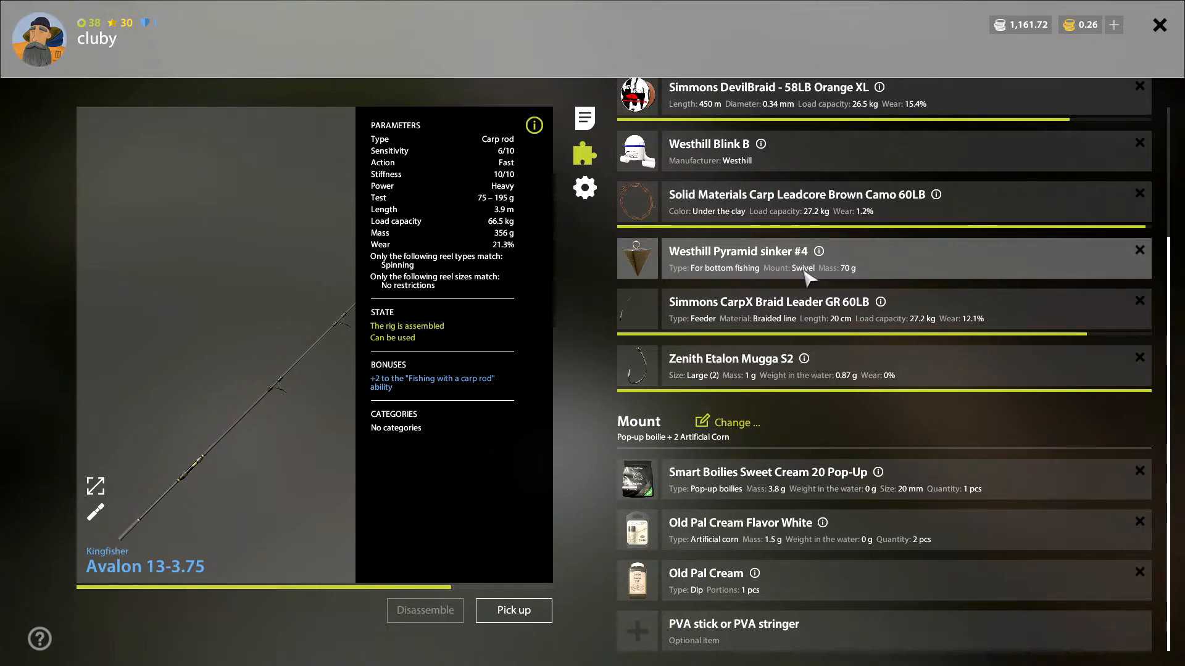
{"action": "mouse_move", "coordinate": [1016, 375]}
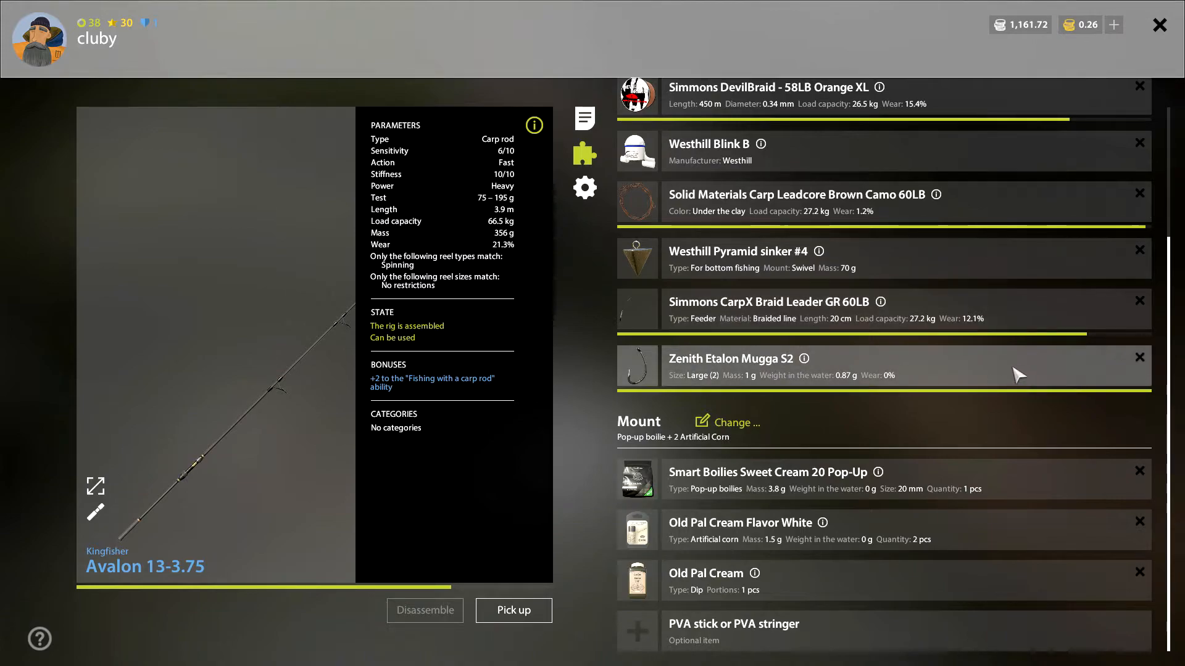
{"action": "mouse_move", "coordinate": [780, 496]}
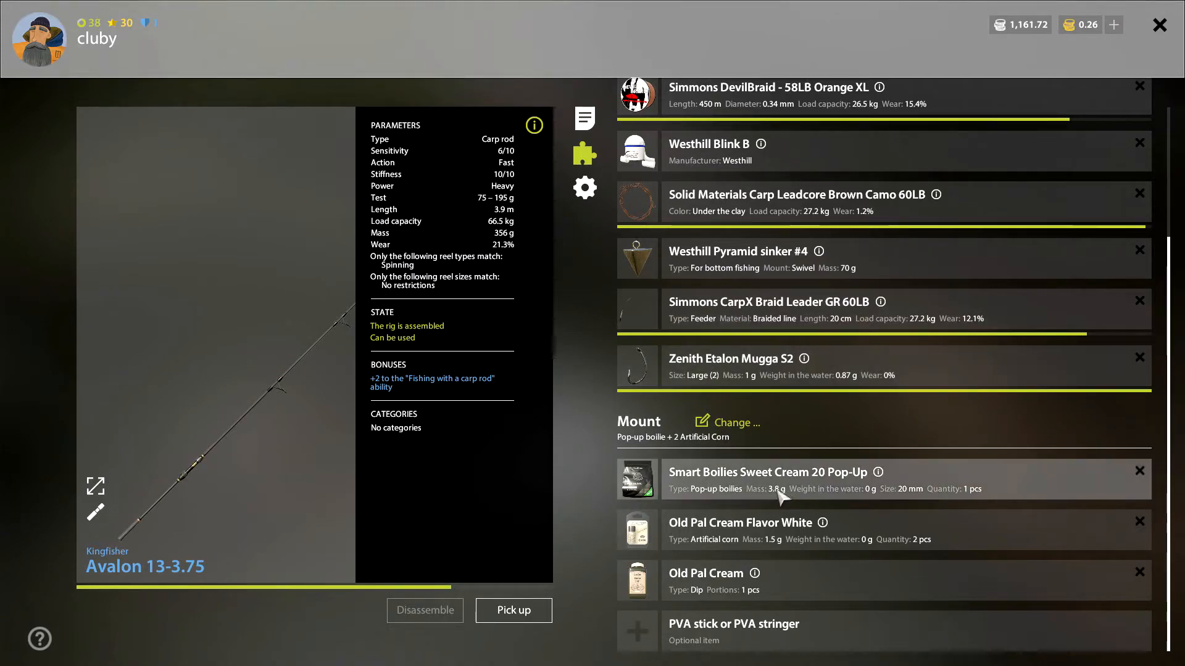
{"action": "mouse_move", "coordinate": [792, 491]}
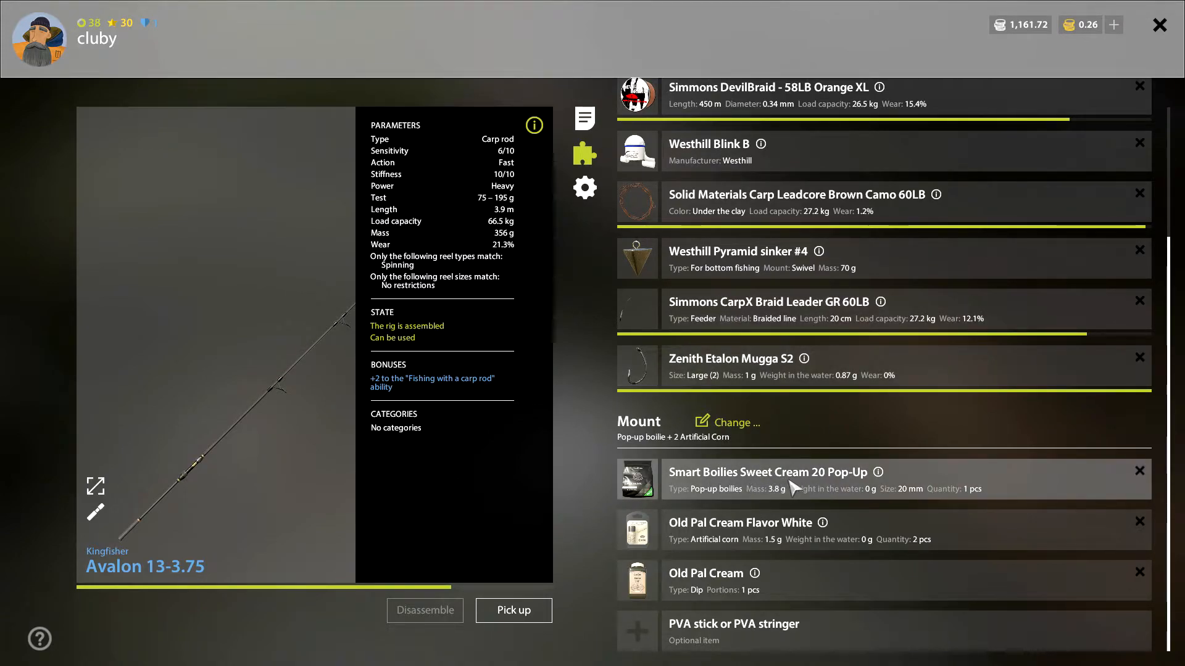
{"action": "mouse_move", "coordinate": [707, 521]}
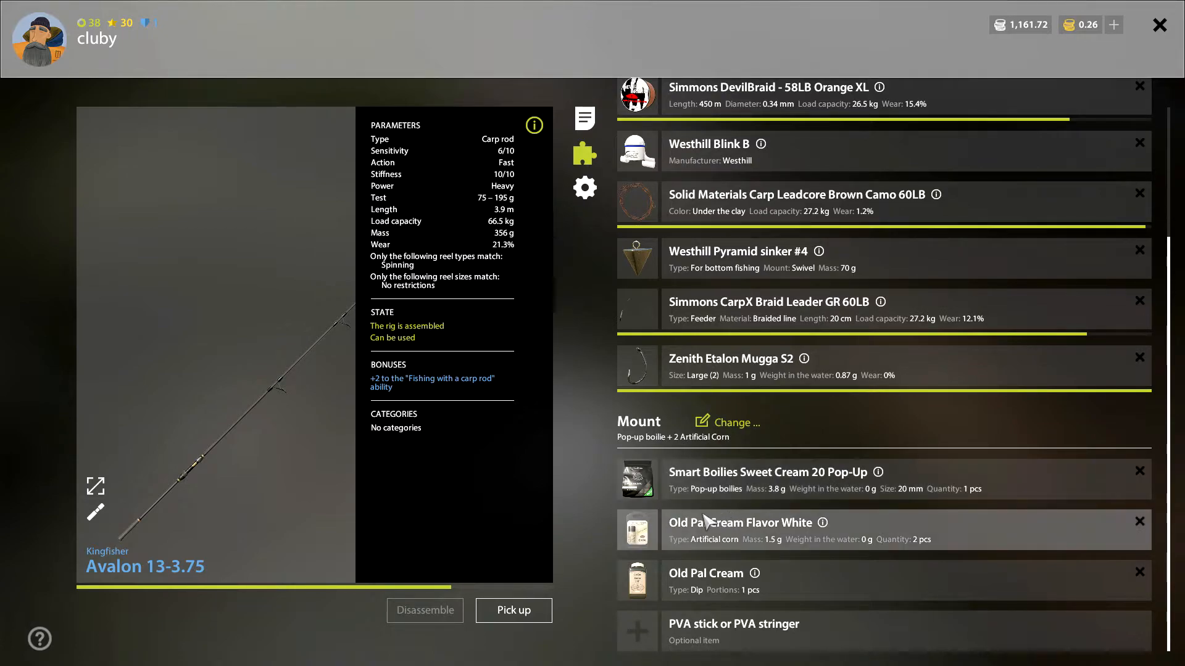
{"action": "mouse_move", "coordinate": [812, 540]}
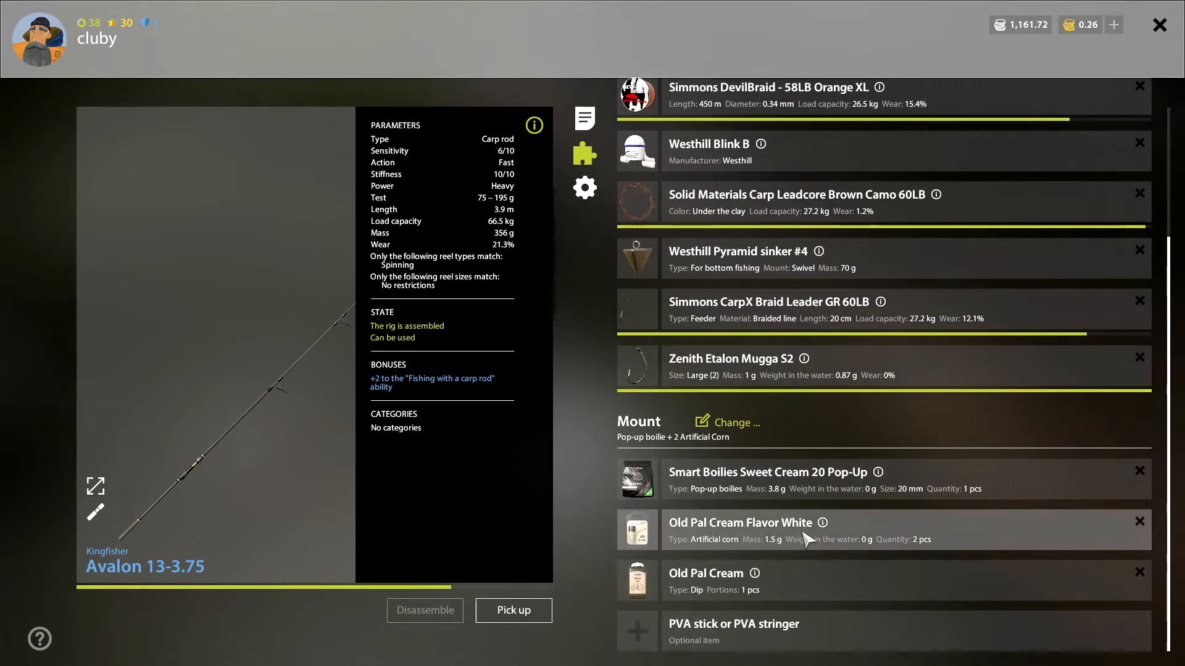
{"action": "mouse_move", "coordinate": [779, 546]}
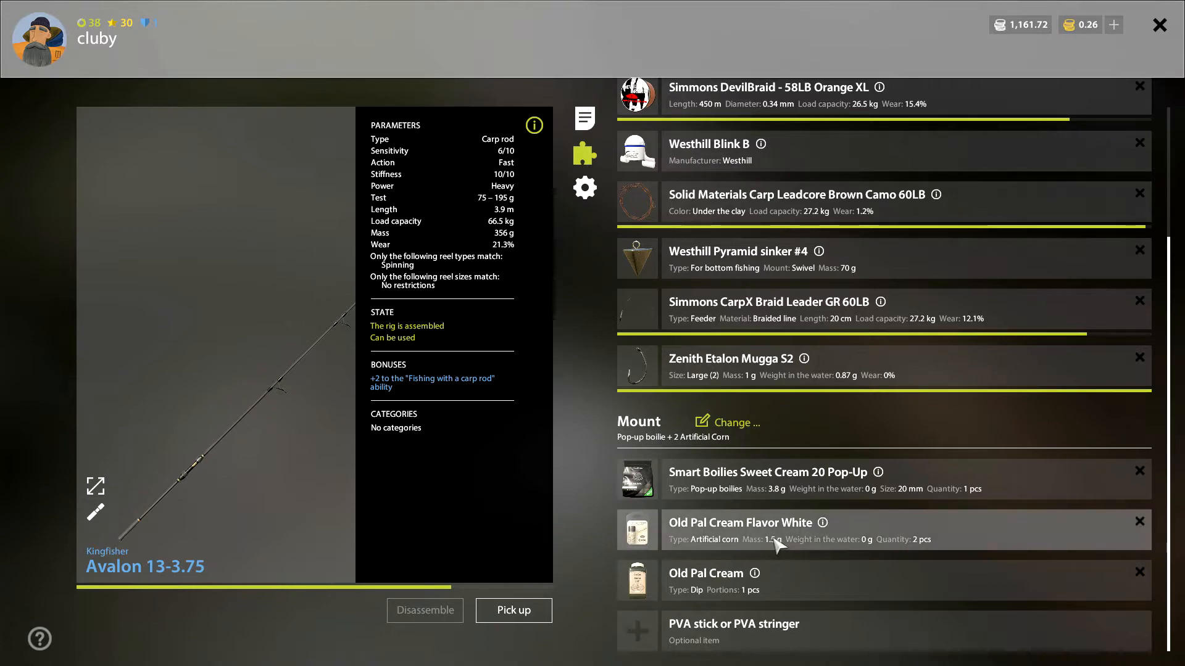
{"action": "mouse_move", "coordinate": [658, 445]}
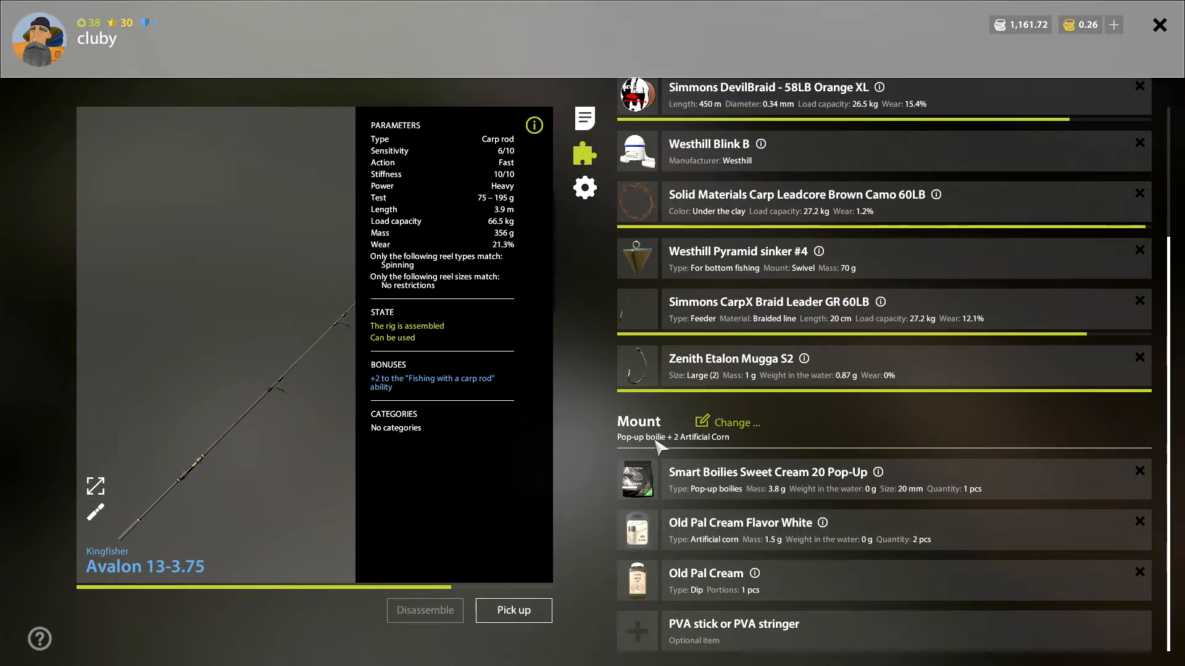
{"action": "mouse_move", "coordinate": [695, 451]}
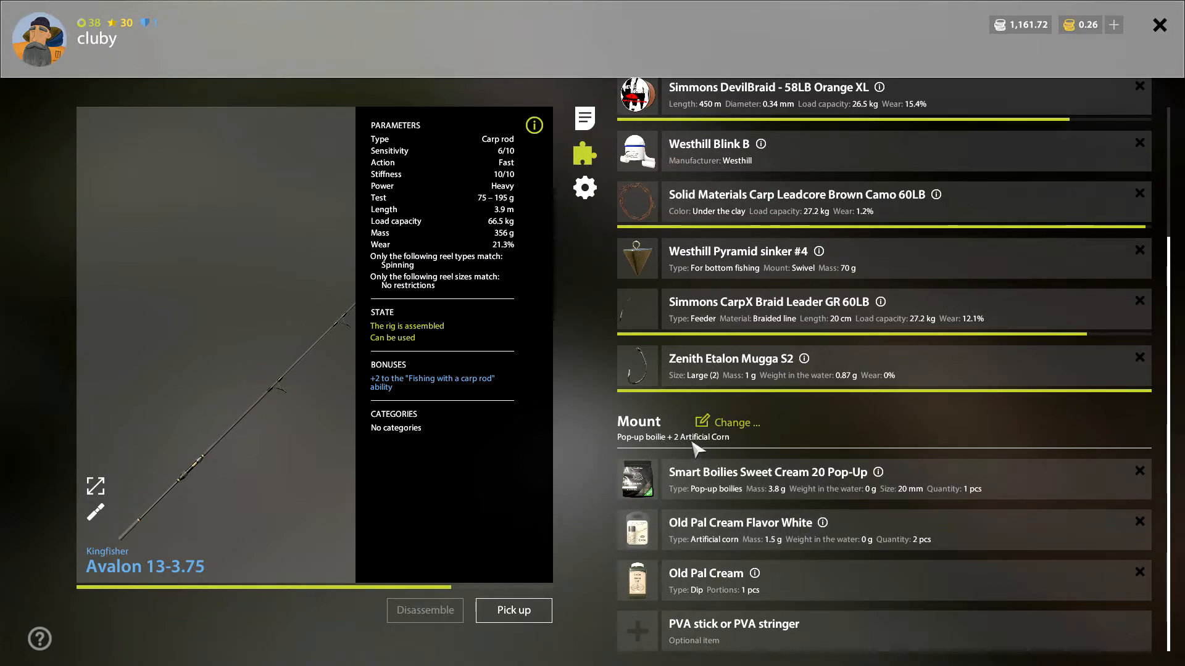
{"action": "mouse_move", "coordinate": [775, 534]}
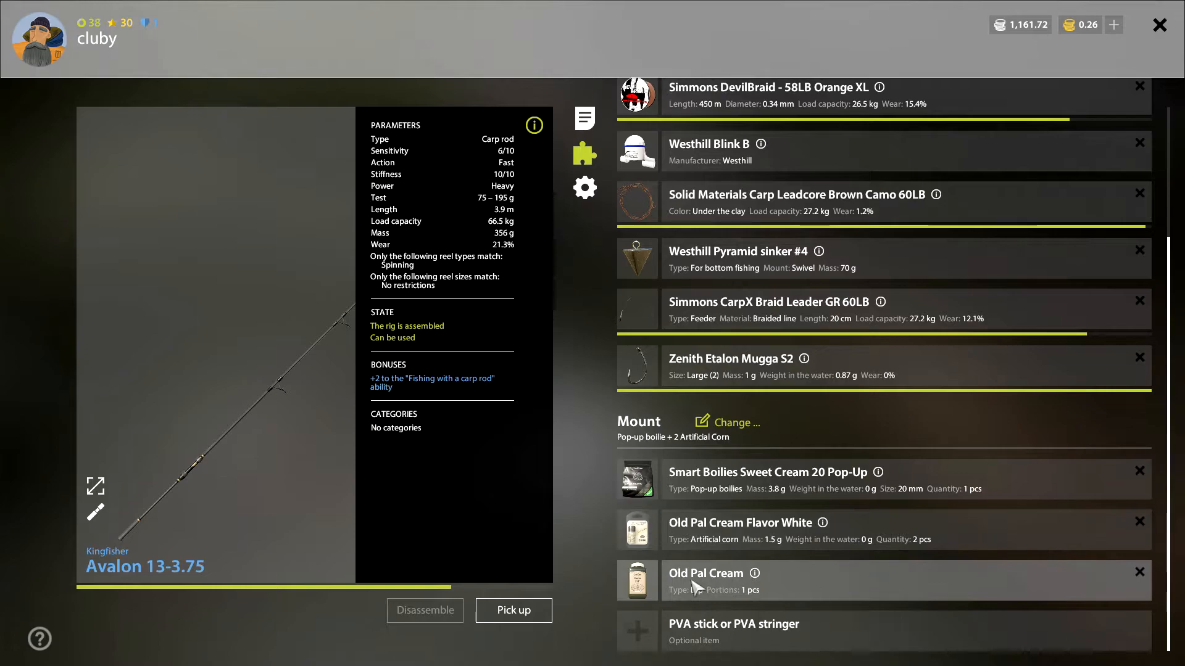
{"action": "mouse_move", "coordinate": [725, 601]}
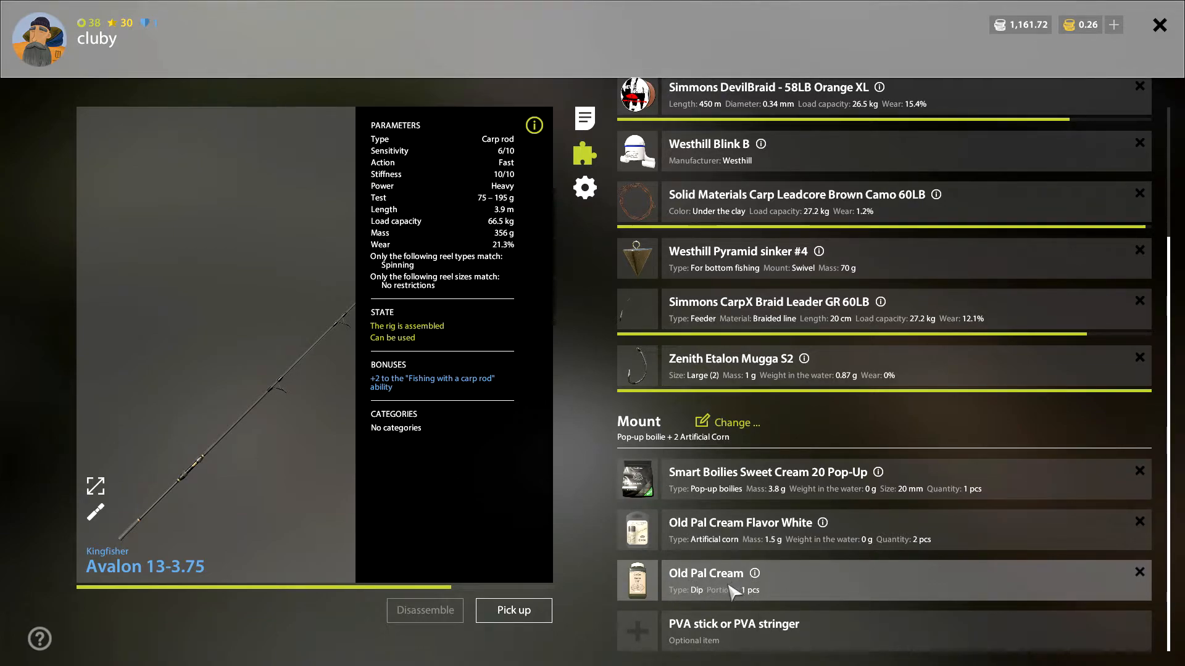
{"action": "mouse_move", "coordinate": [1005, 595]}
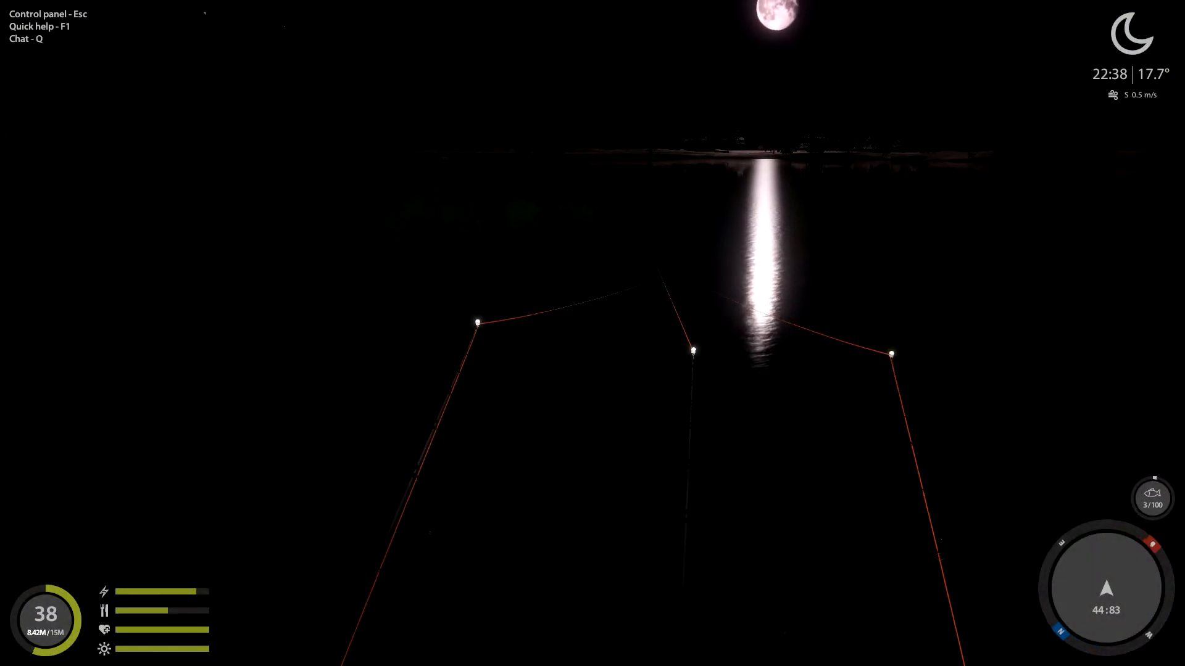
Step: Check the fish in the keepnet, then return to the rods to land the carp
{"action": "left_click", "coordinate": [1152, 499]}
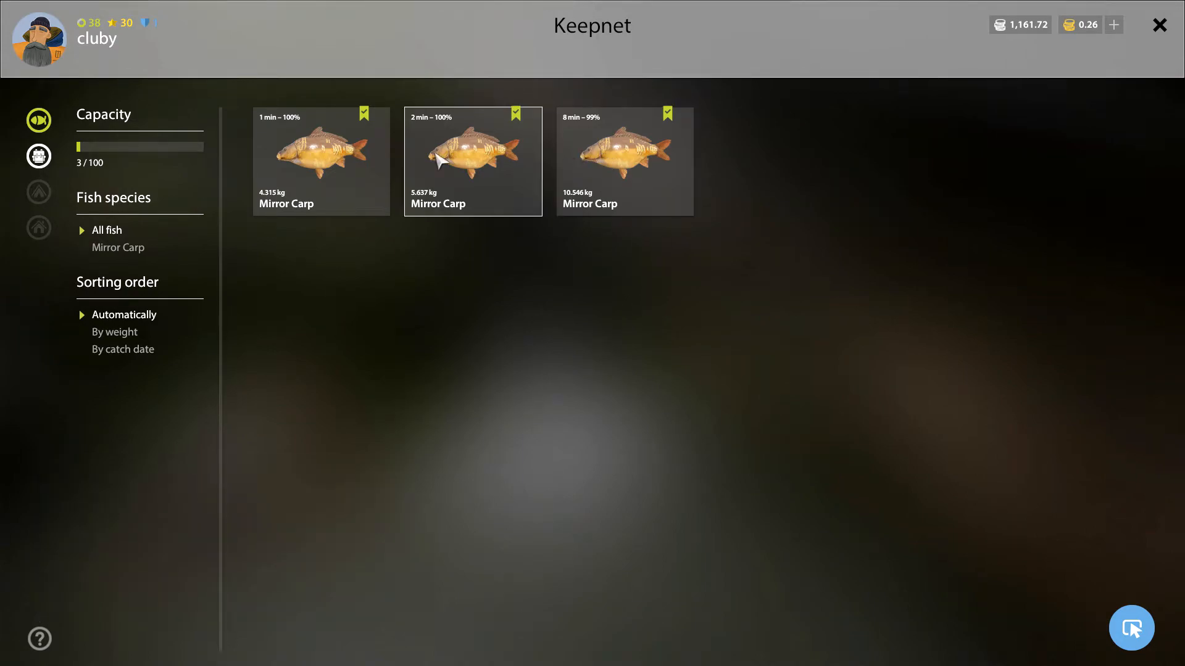
{"action": "left_click", "coordinate": [1159, 24]}
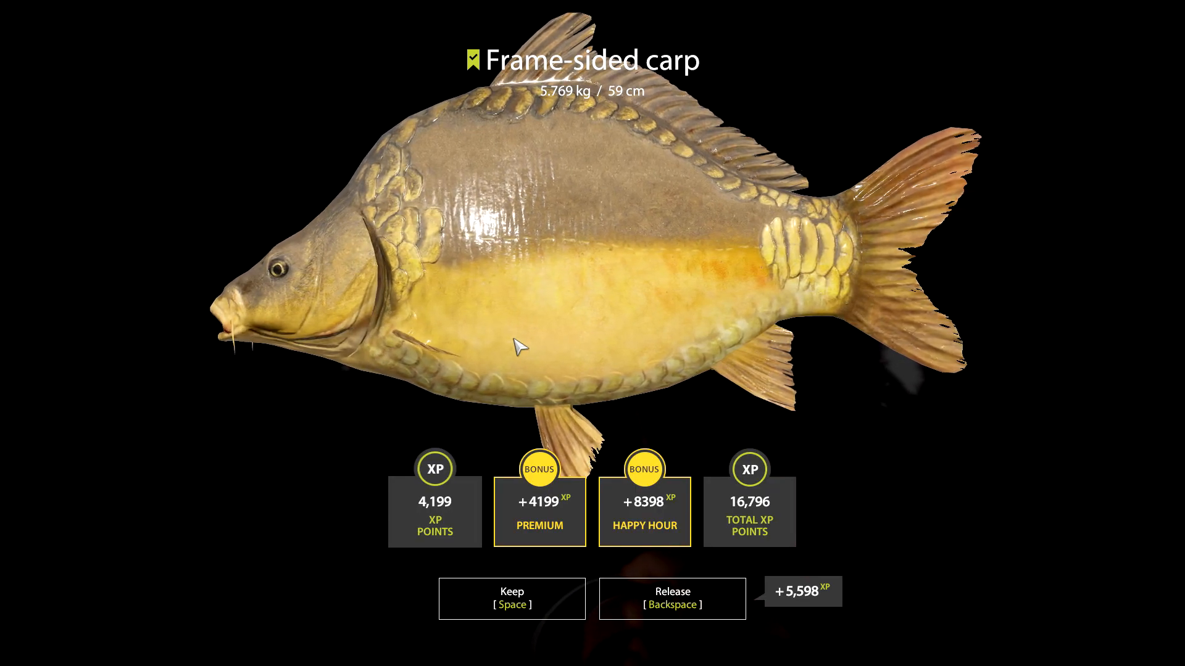
Step: Keep the frame-sided carp (keepnet 4/100) and view the Syberia Fortuna Carp 360XH rig details
{"action": "key", "text": "space"}
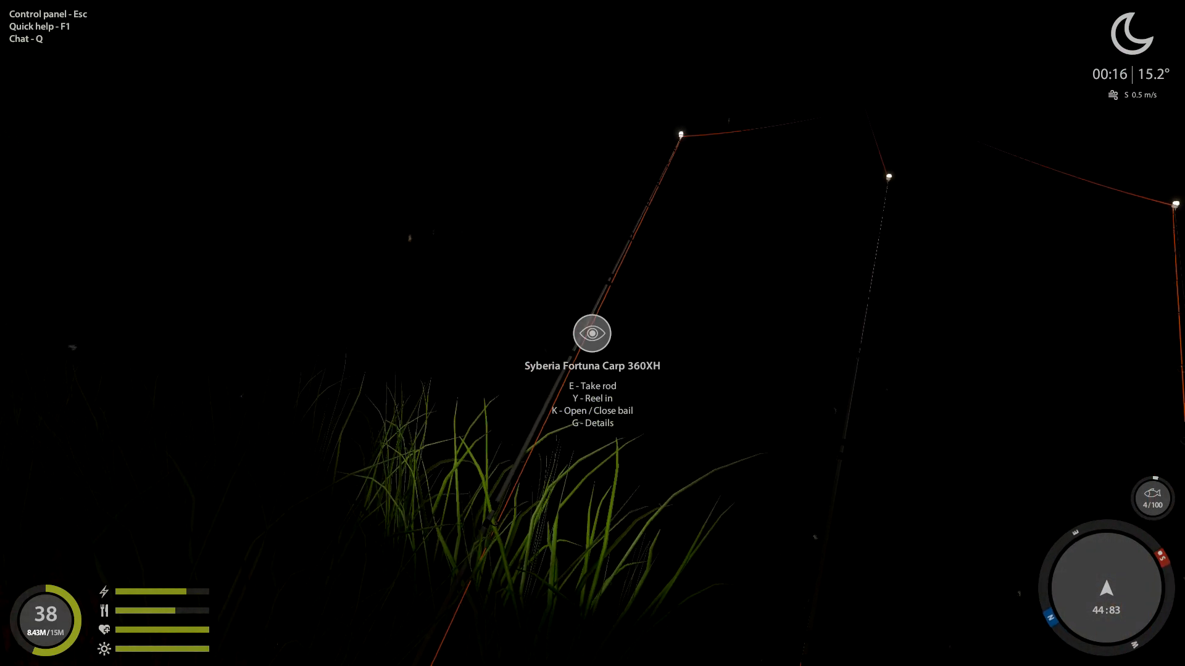
{"action": "key", "text": "g"}
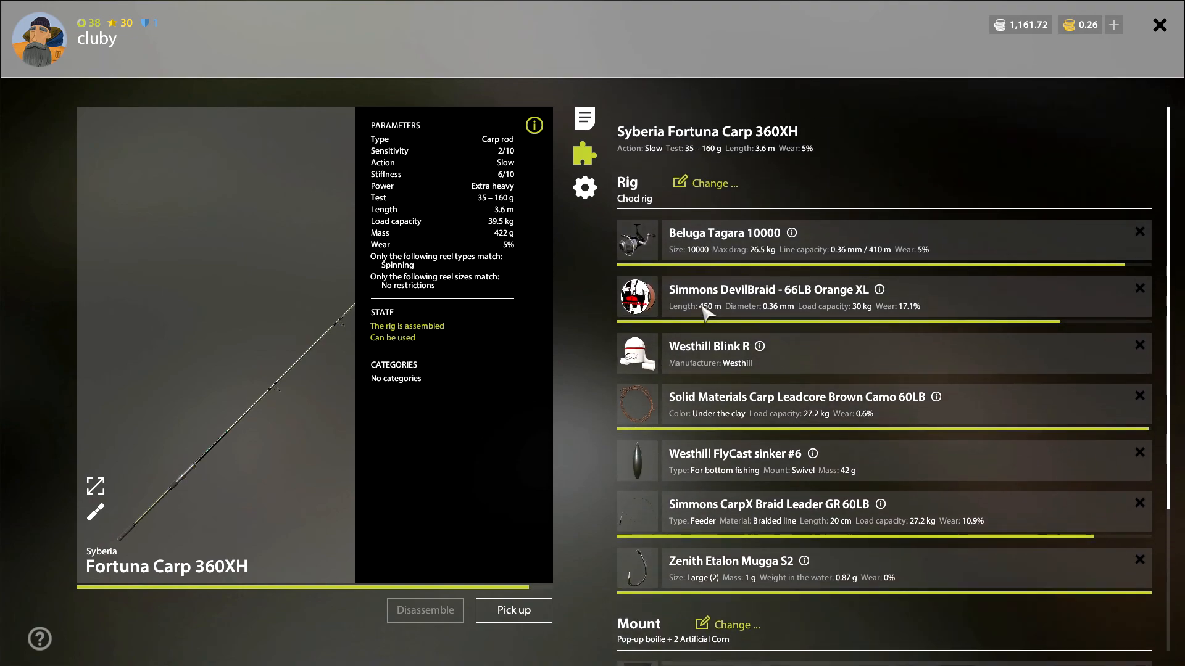